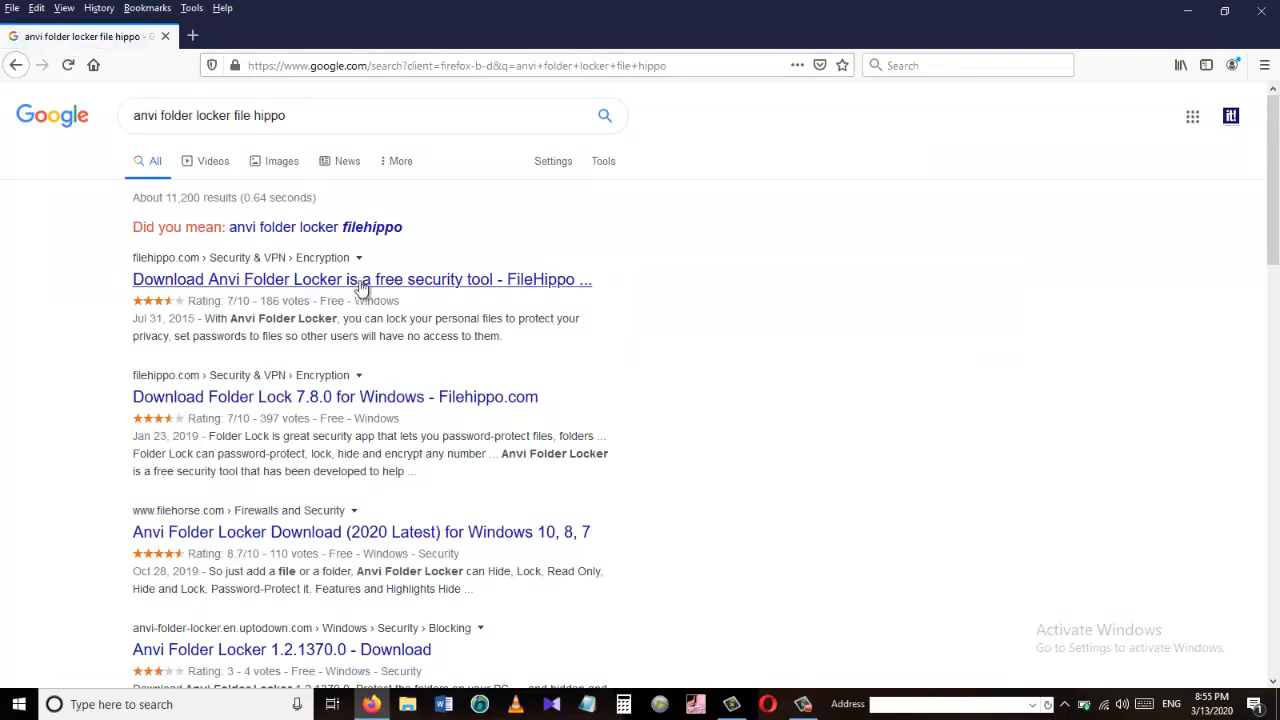
Step: Download the latest Anvi Folder Locker installer, aflsetup.exe, from its FileHippo page
click(361, 279)
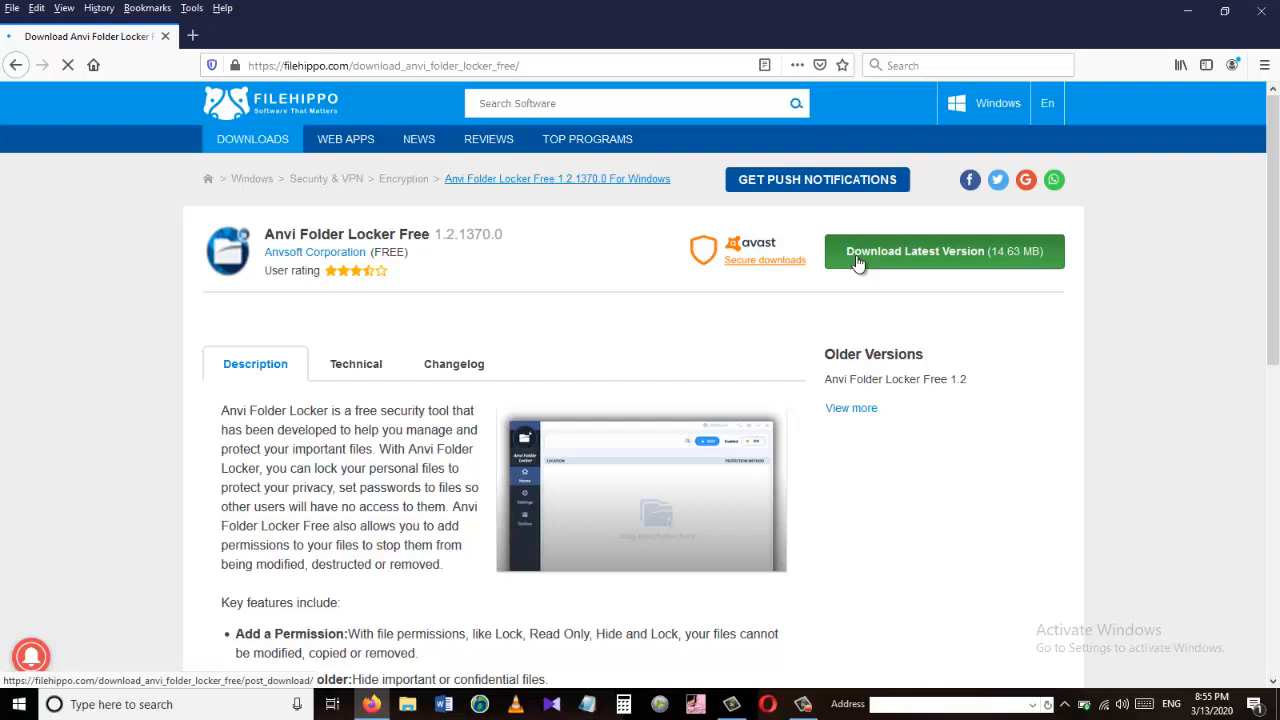
click(941, 251)
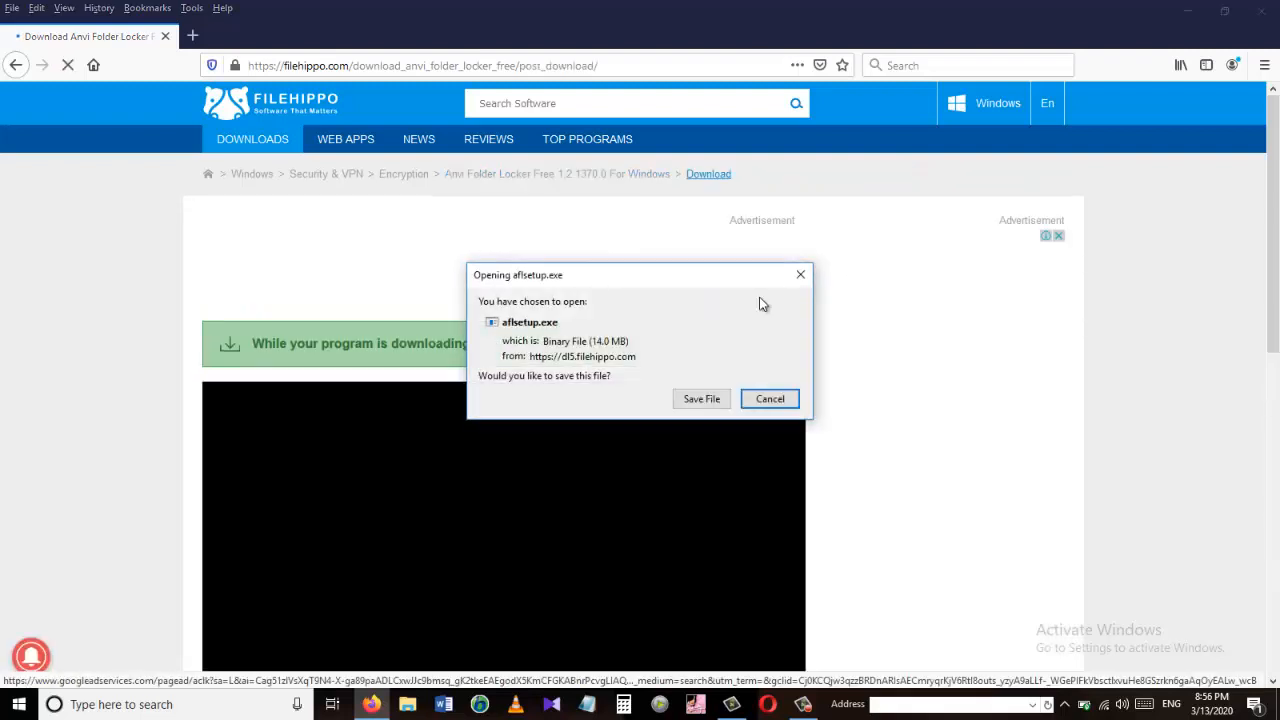
click(701, 398)
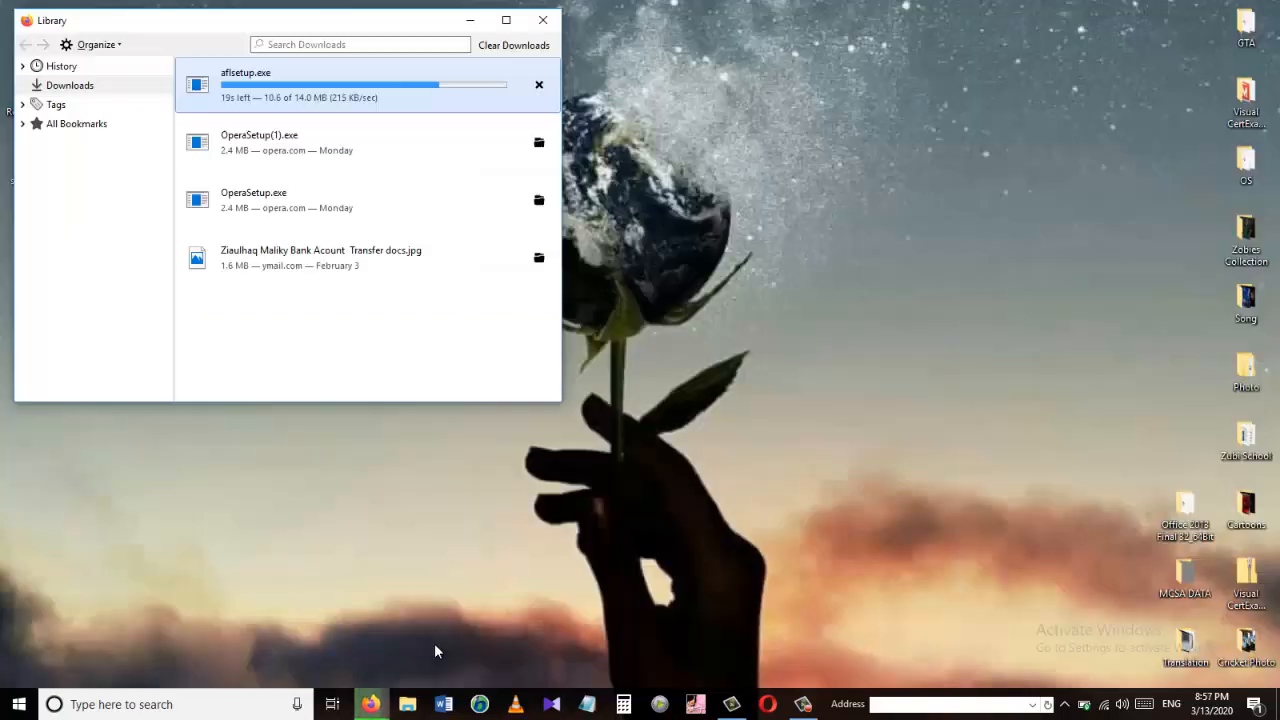
mouse_move(420, 365)
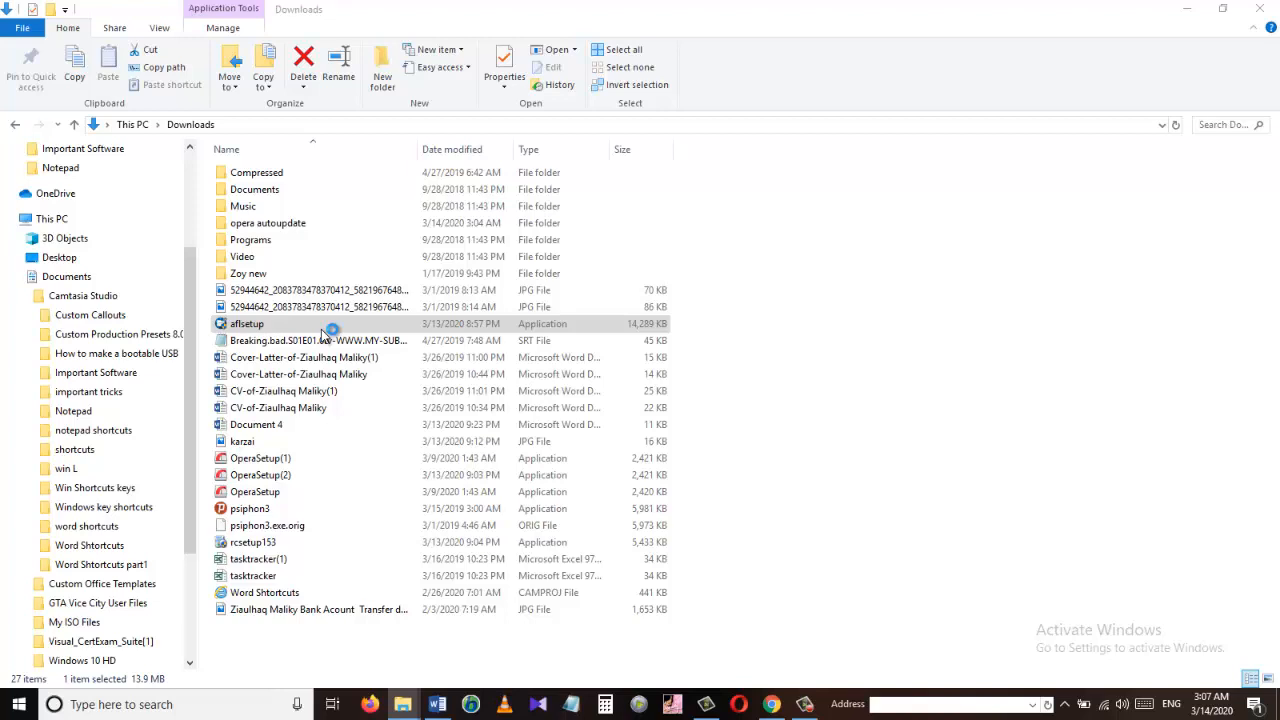
Step: Run aflsetup to install Anvi Folder Locker into Program Files, accepting the Explorer relaunch
double_click(246, 323)
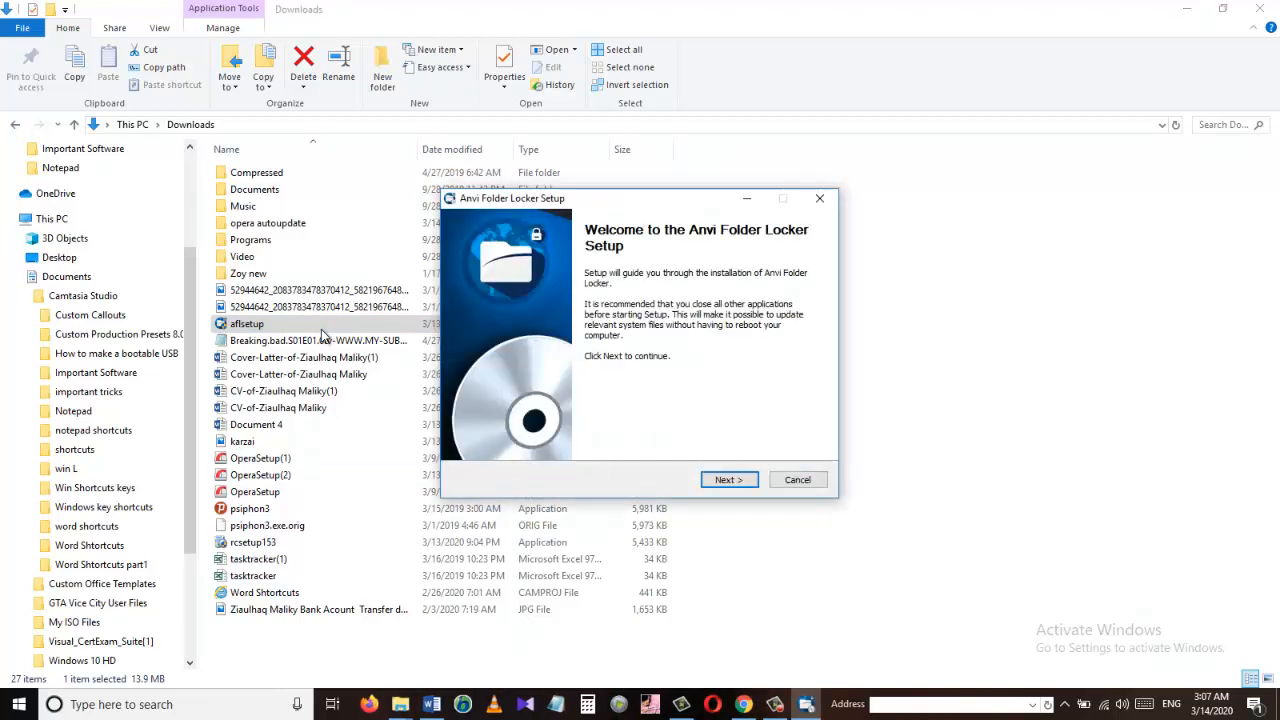
click(728, 479)
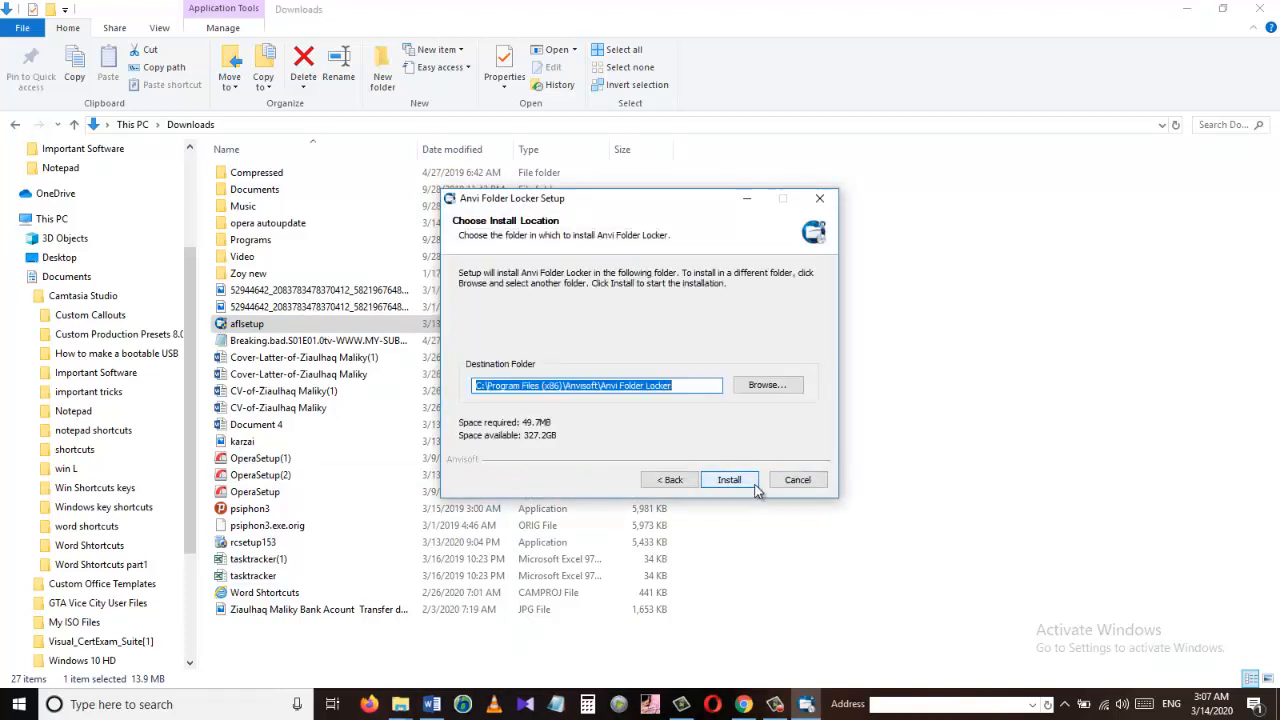
click(729, 479)
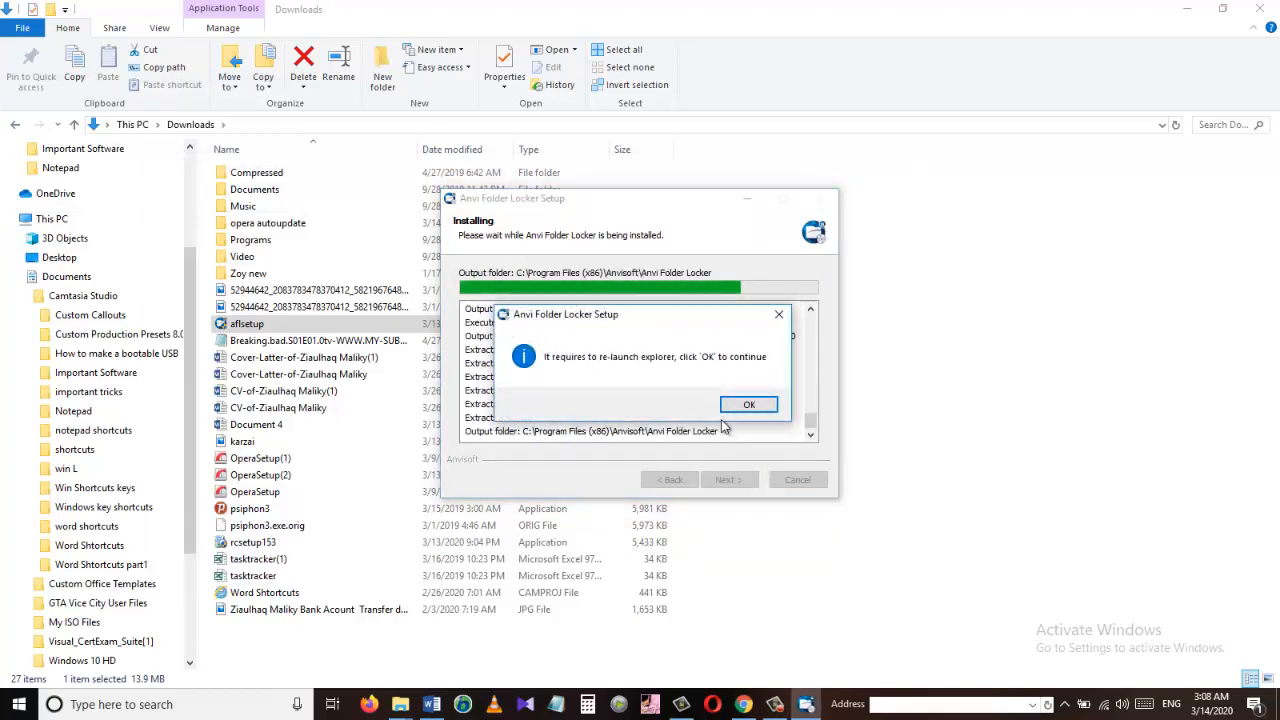
click(748, 404)
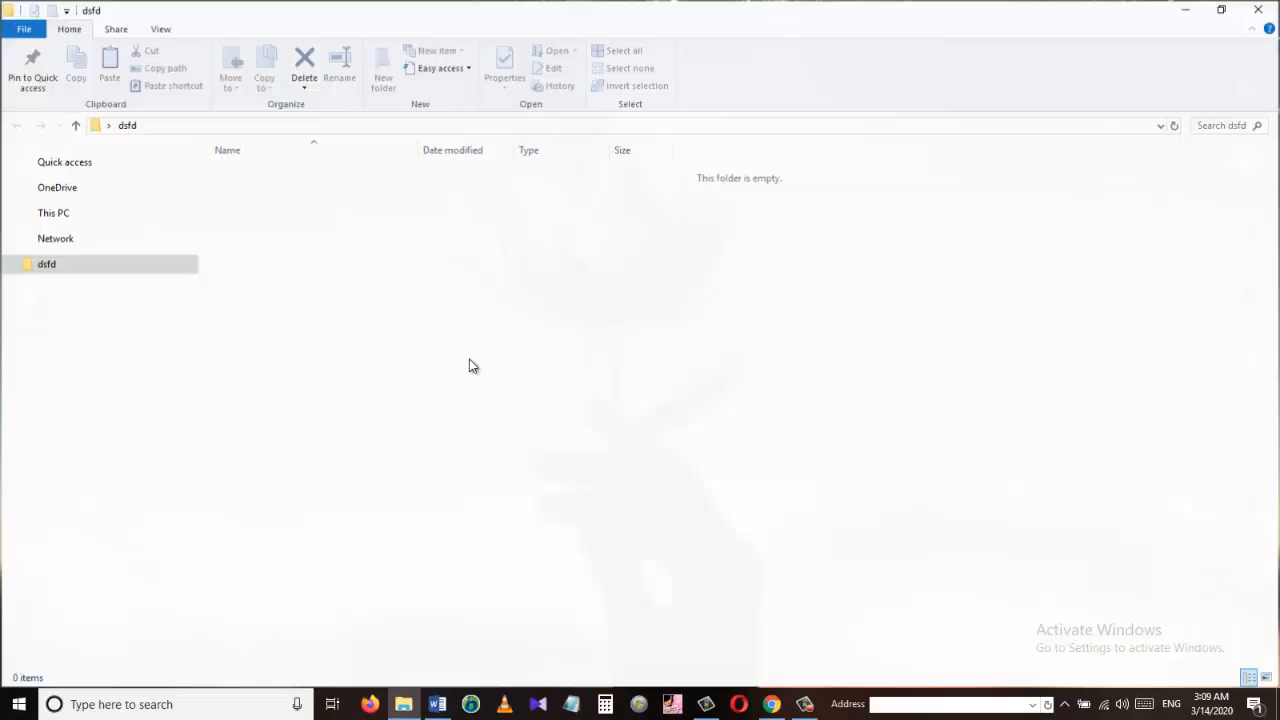
Step: Create a New Bitmap Image file inside dsfd, then close the folder window
right_click(473, 365)
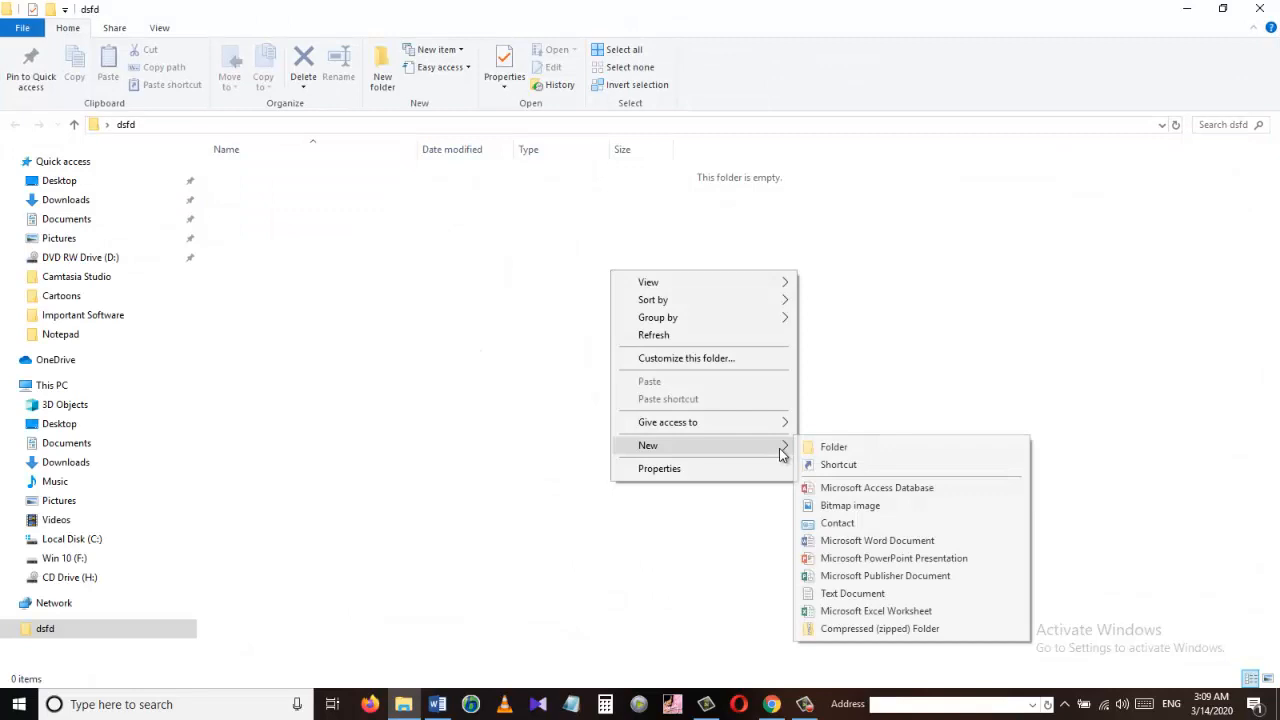
mouse_move(896, 516)
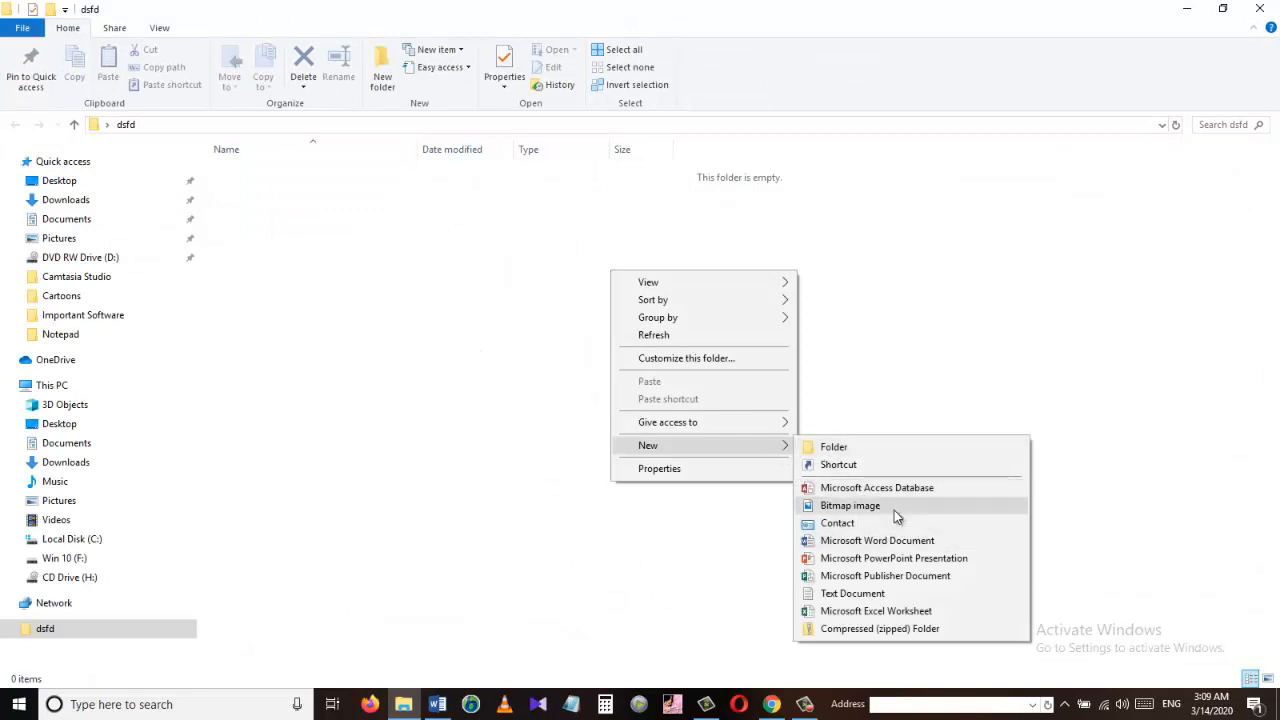
click(850, 505)
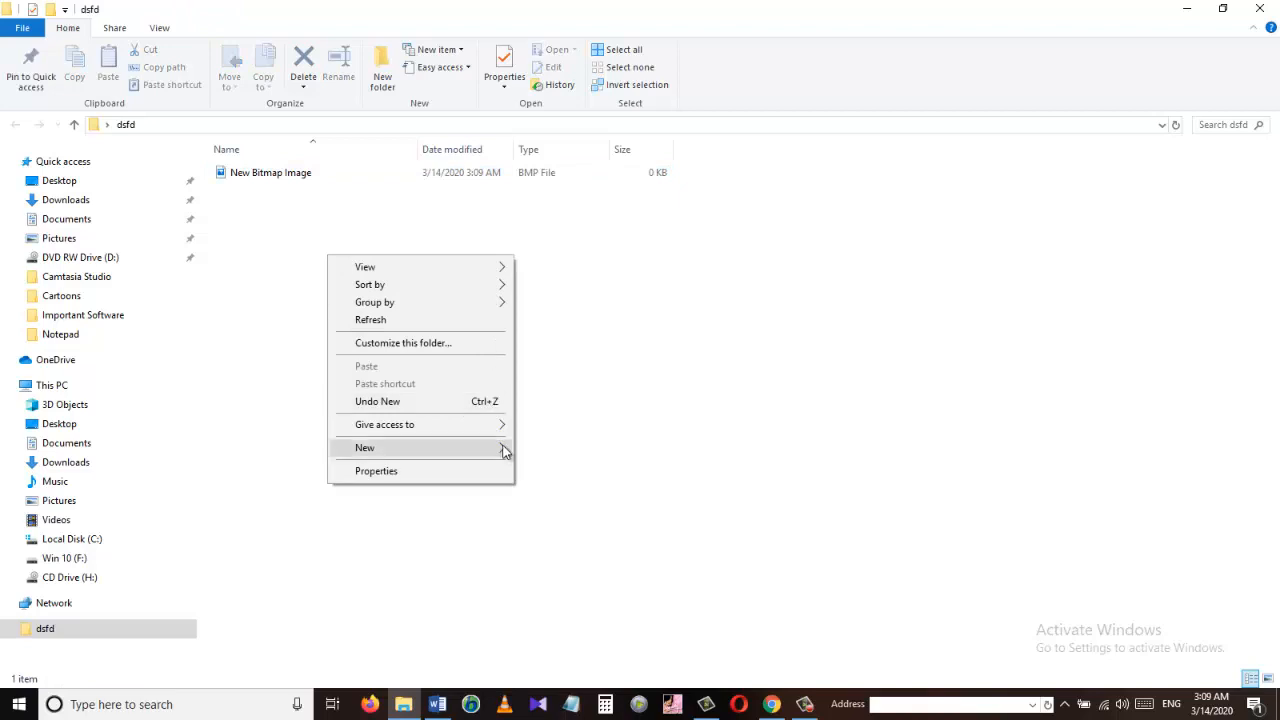
click(364, 448)
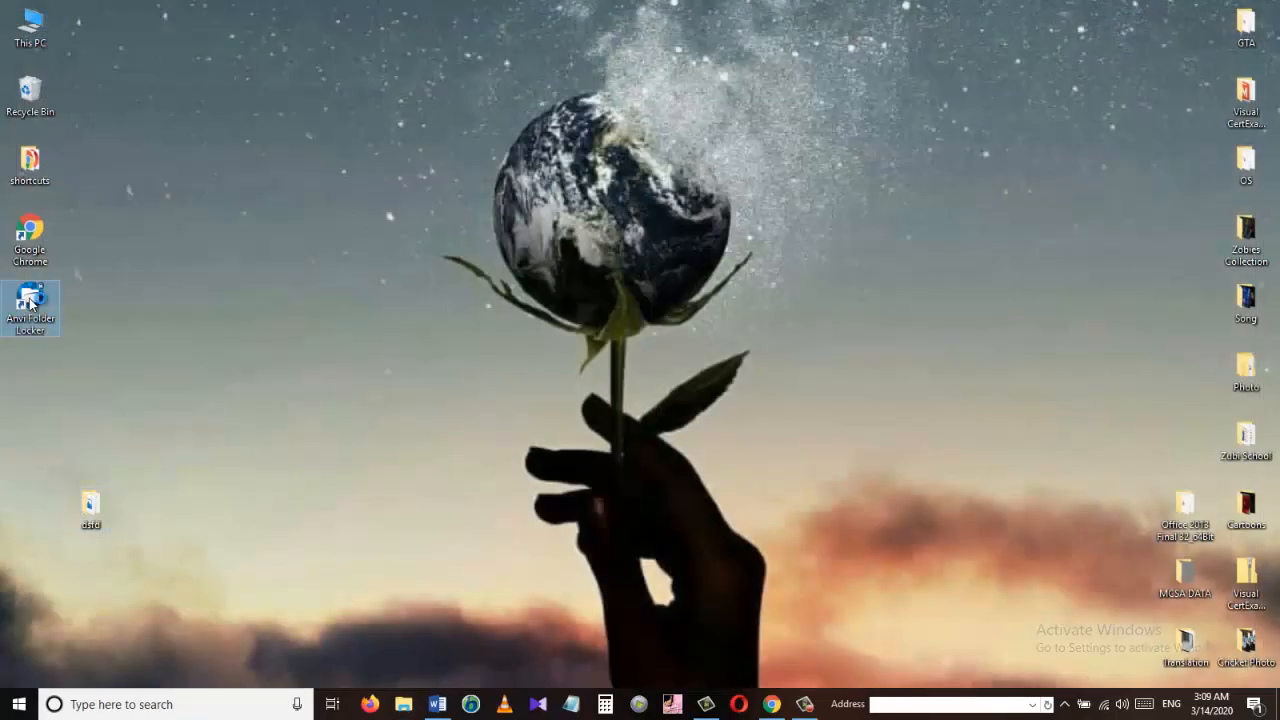
double_click(30, 300)
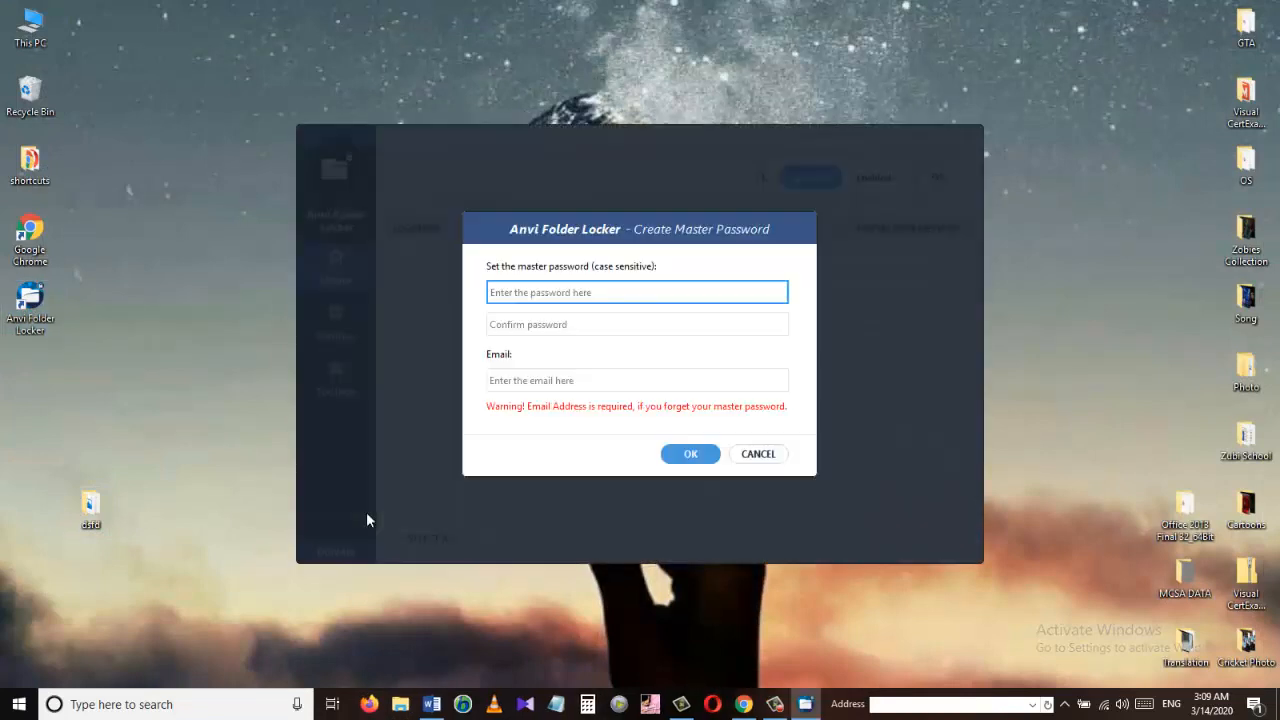
text(••)
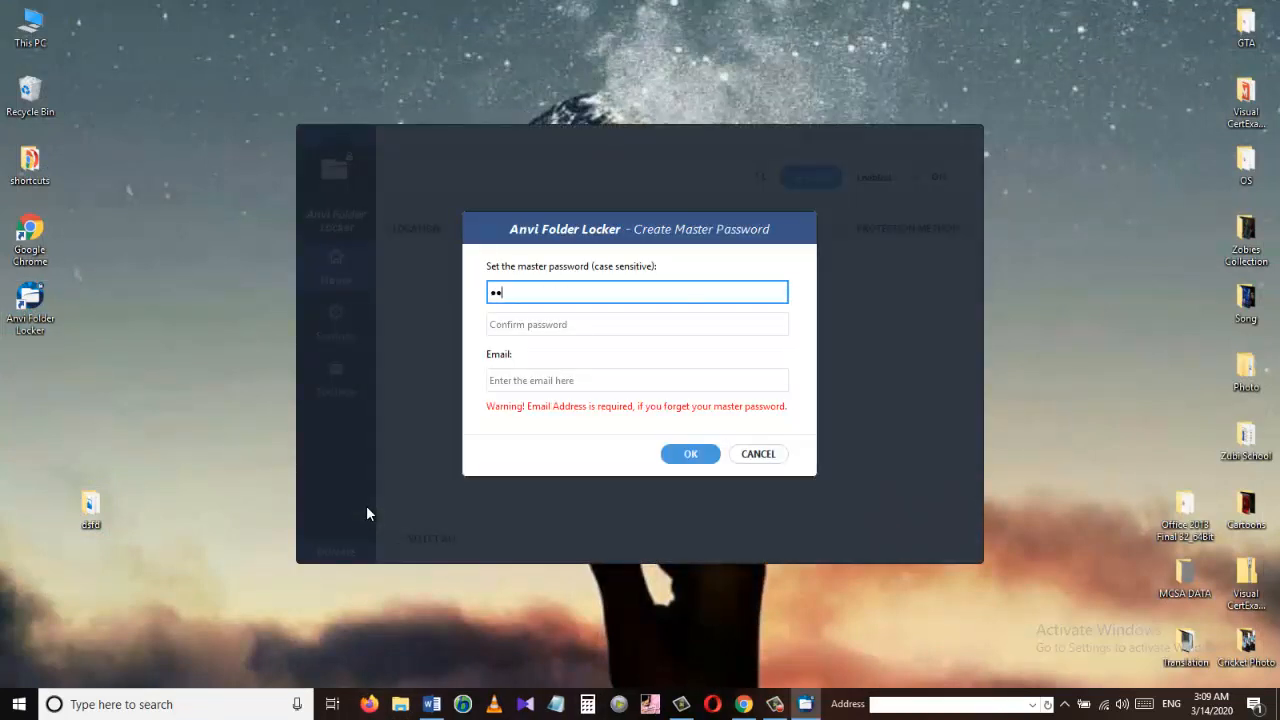
text(••••••)
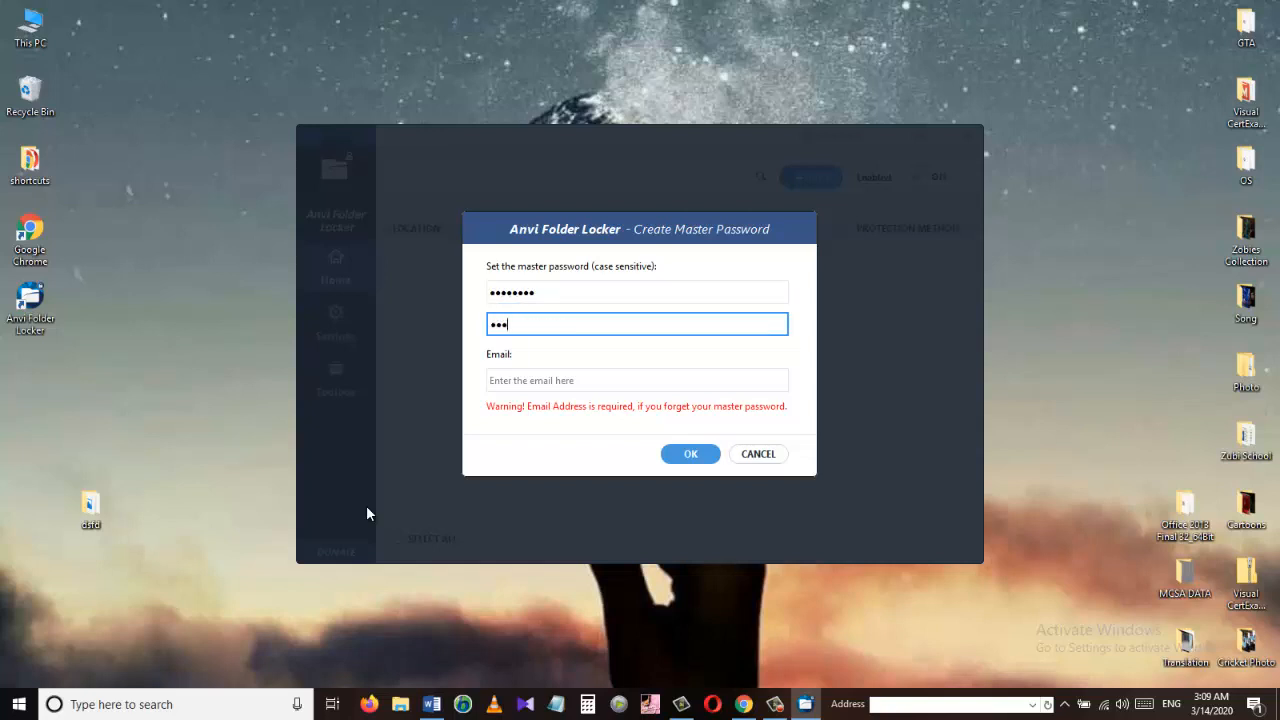
click(636, 380)
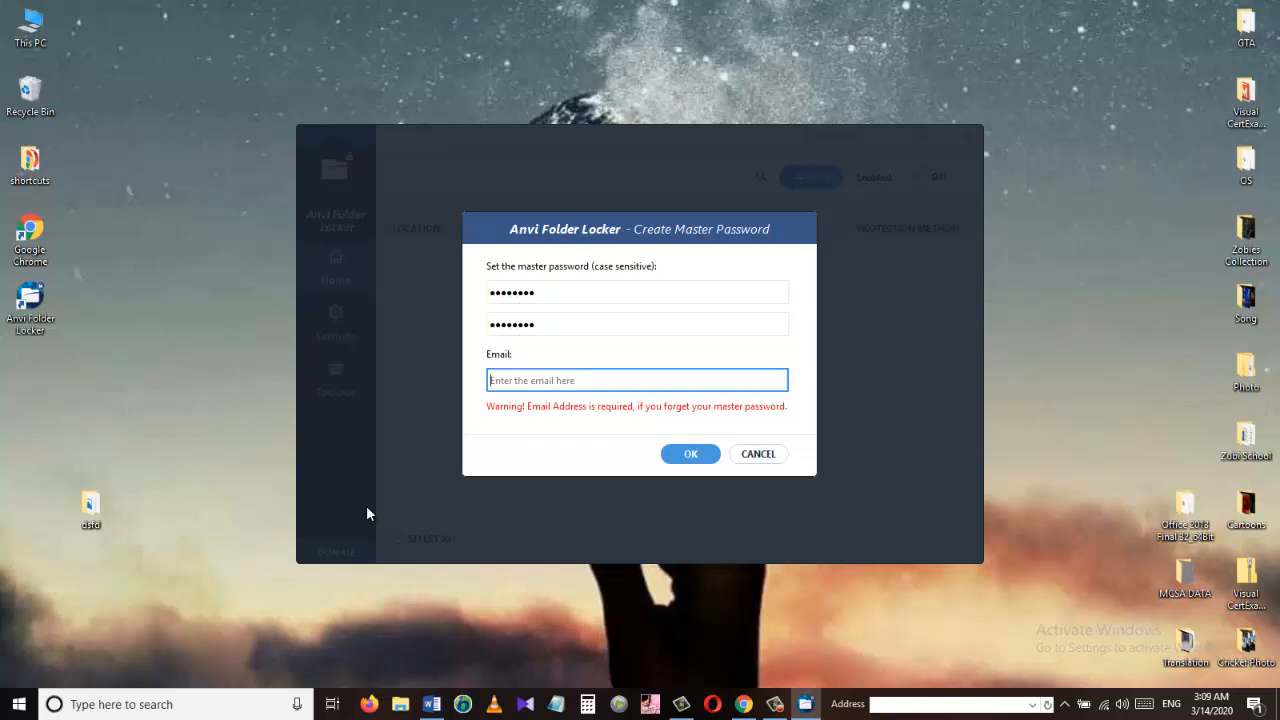
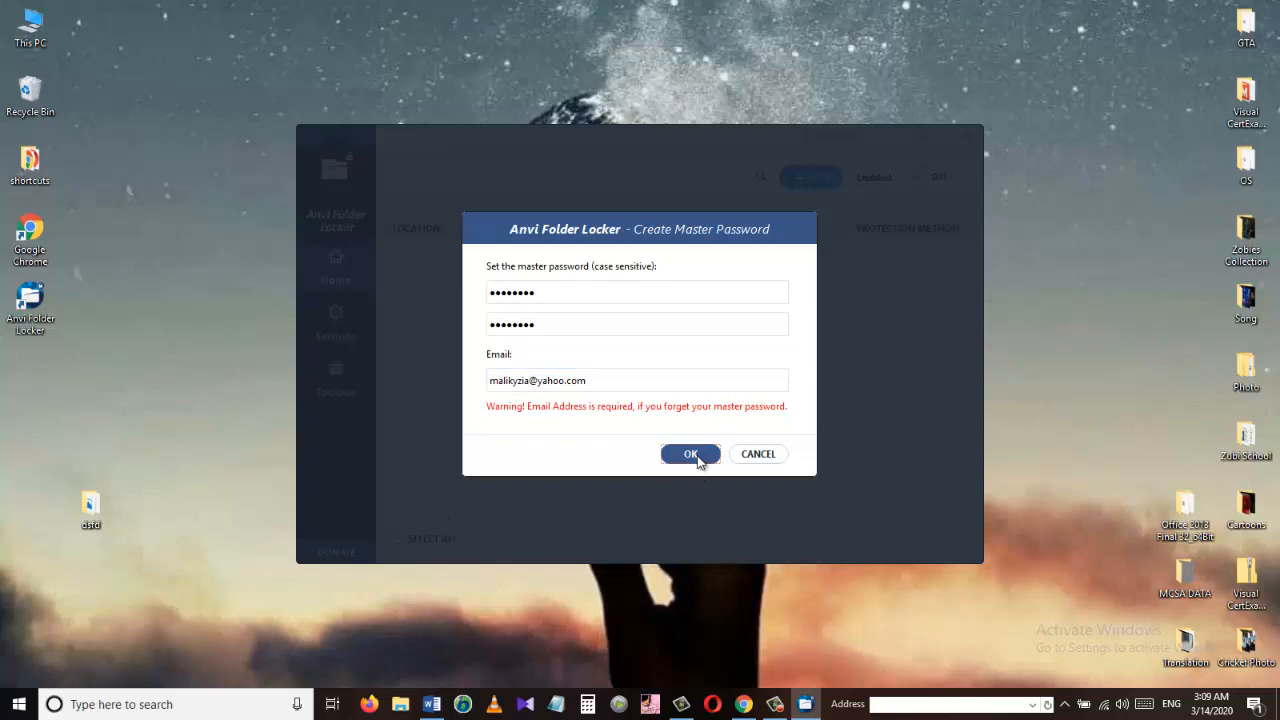
click(690, 454)
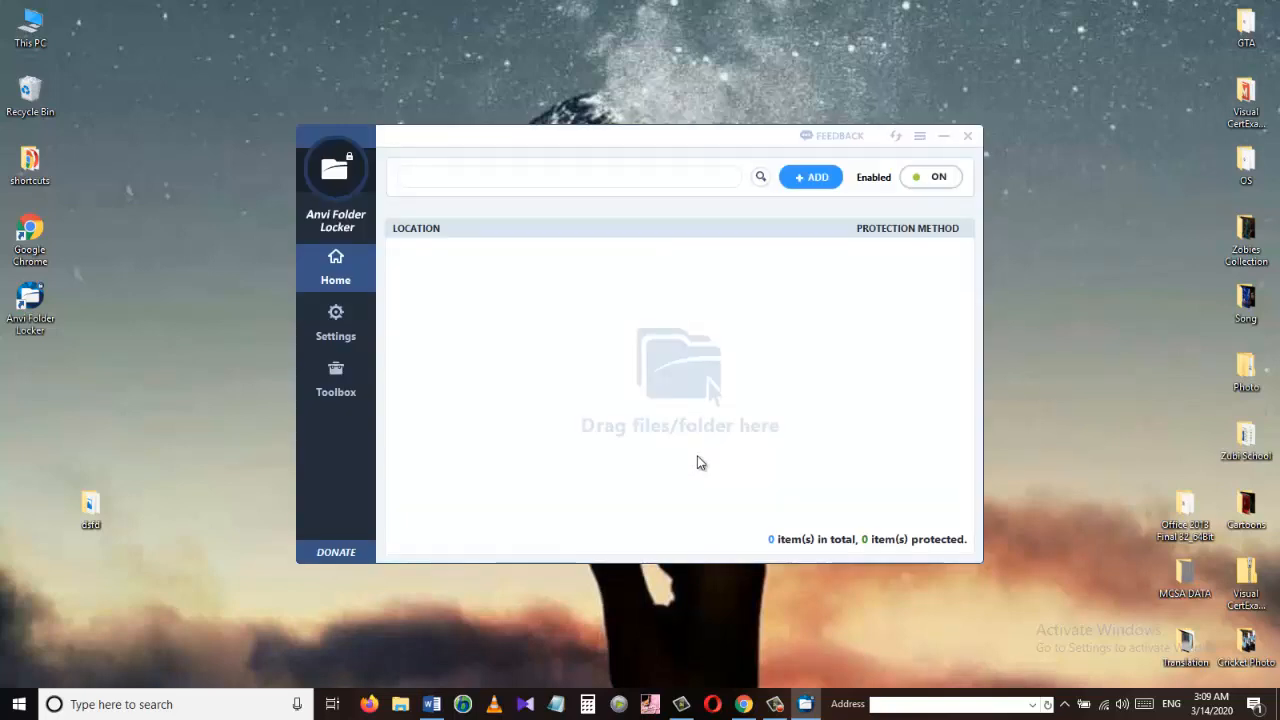
mouse_move(409, 251)
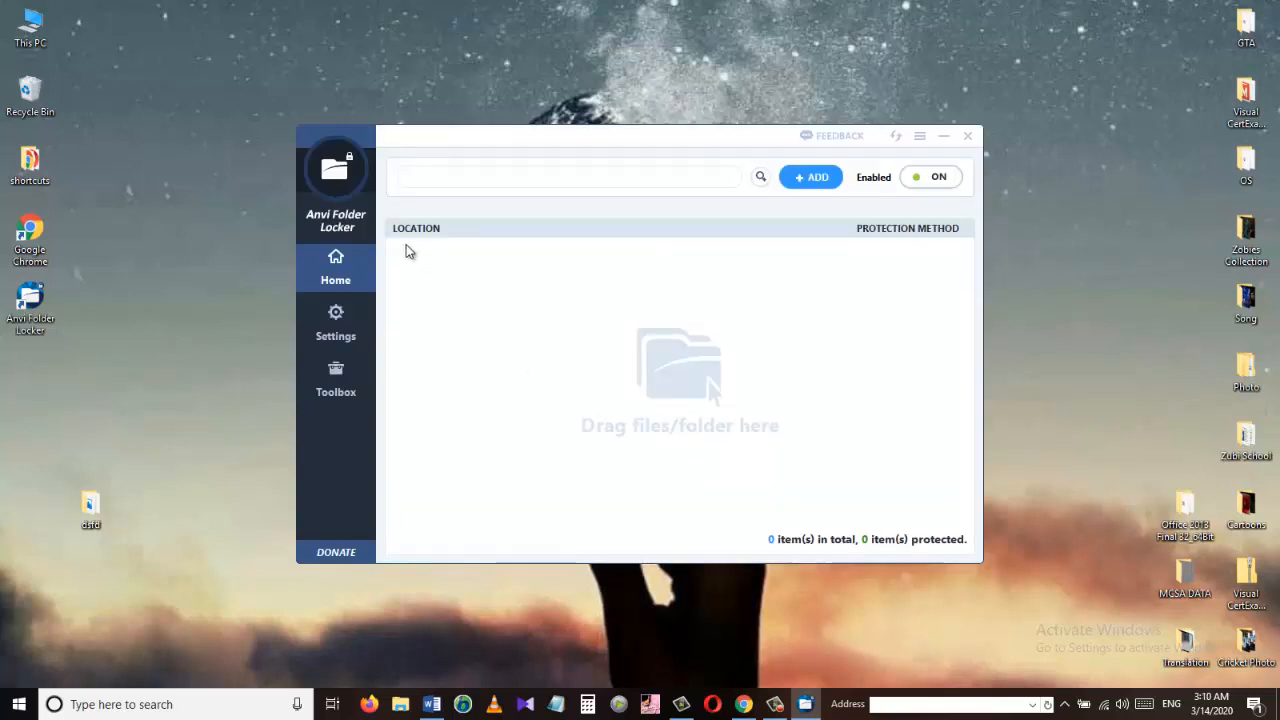
mouse_move(582, 367)
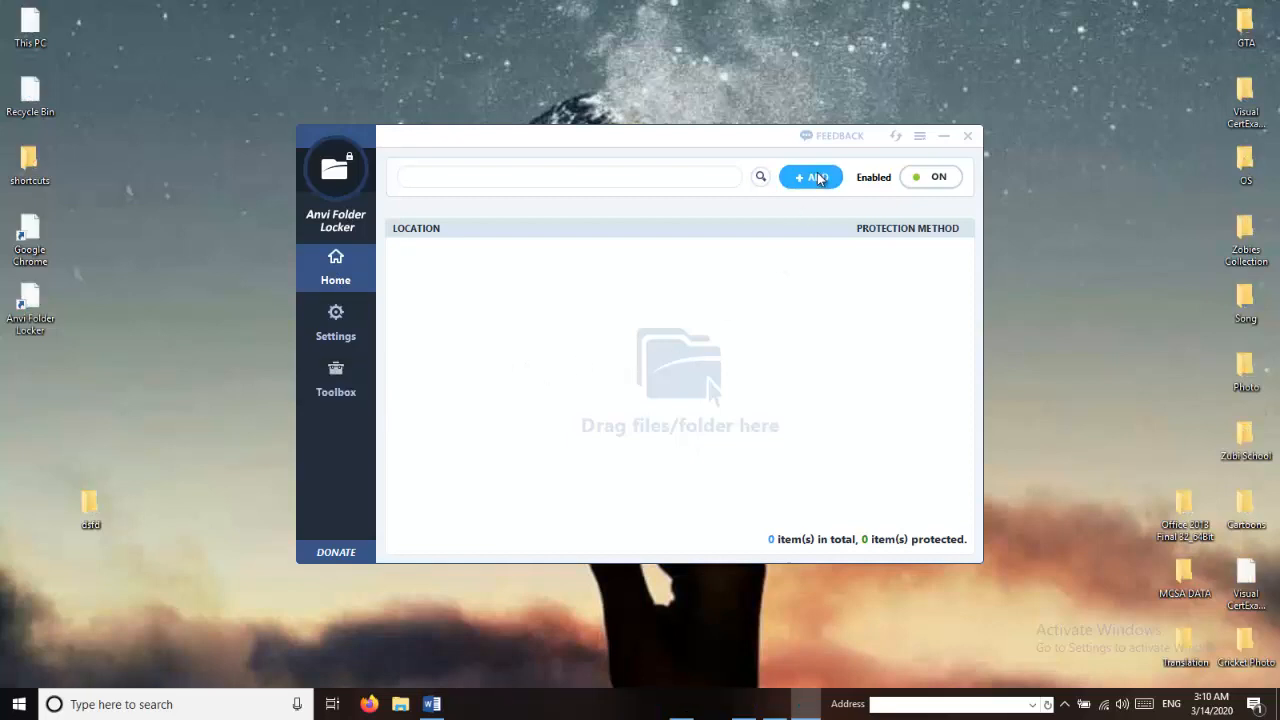
Step: Add the desktop folder dsfd to Anvi Folder Locker with protection set to Lock
click(810, 177)
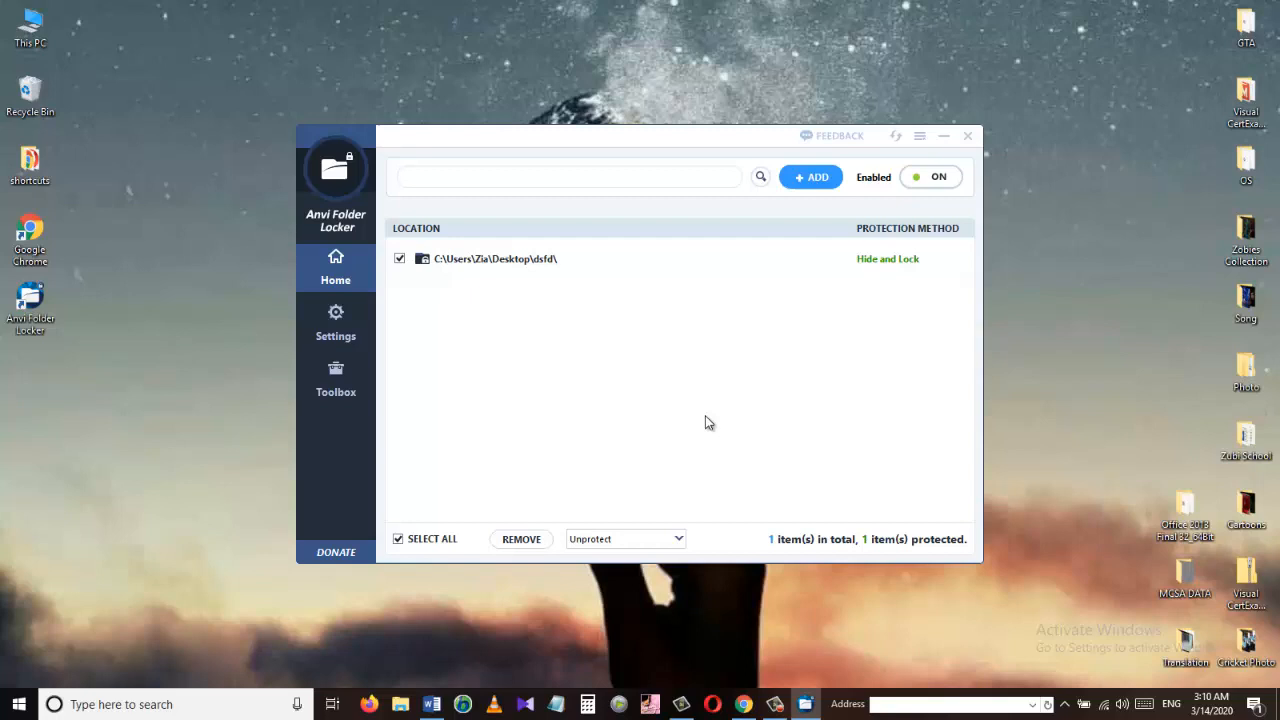
click(625, 538)
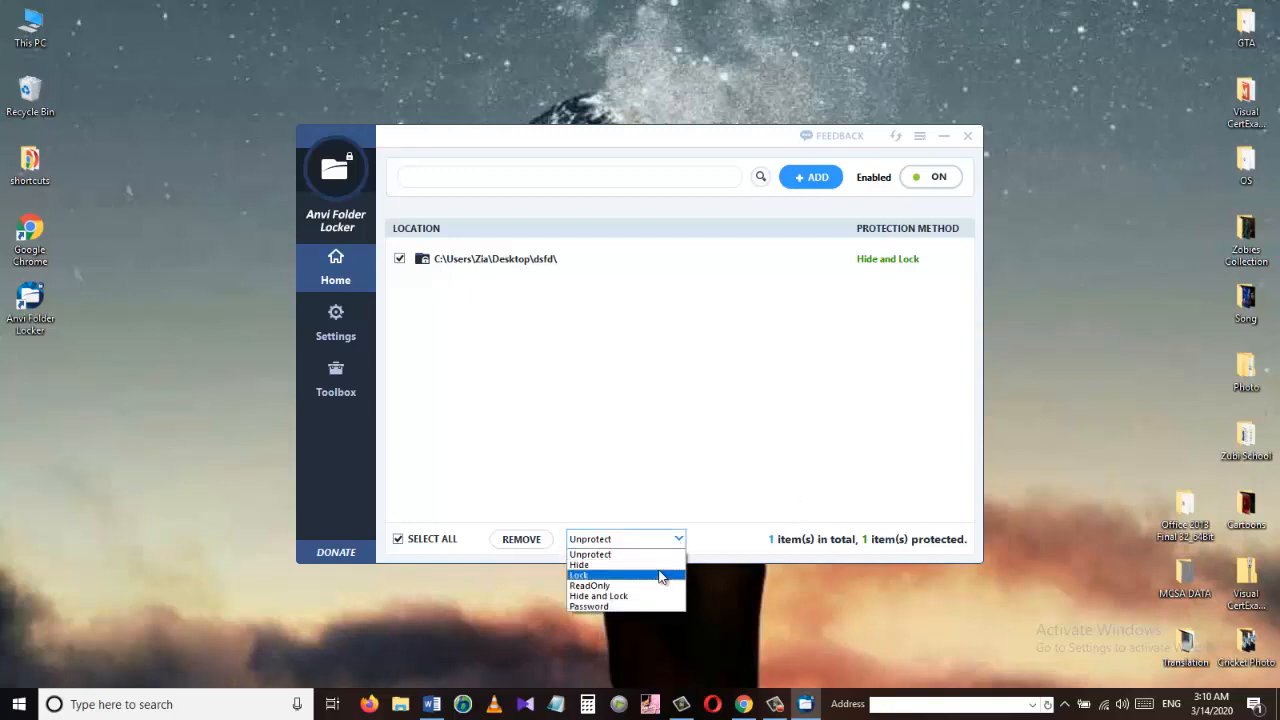
click(588, 575)
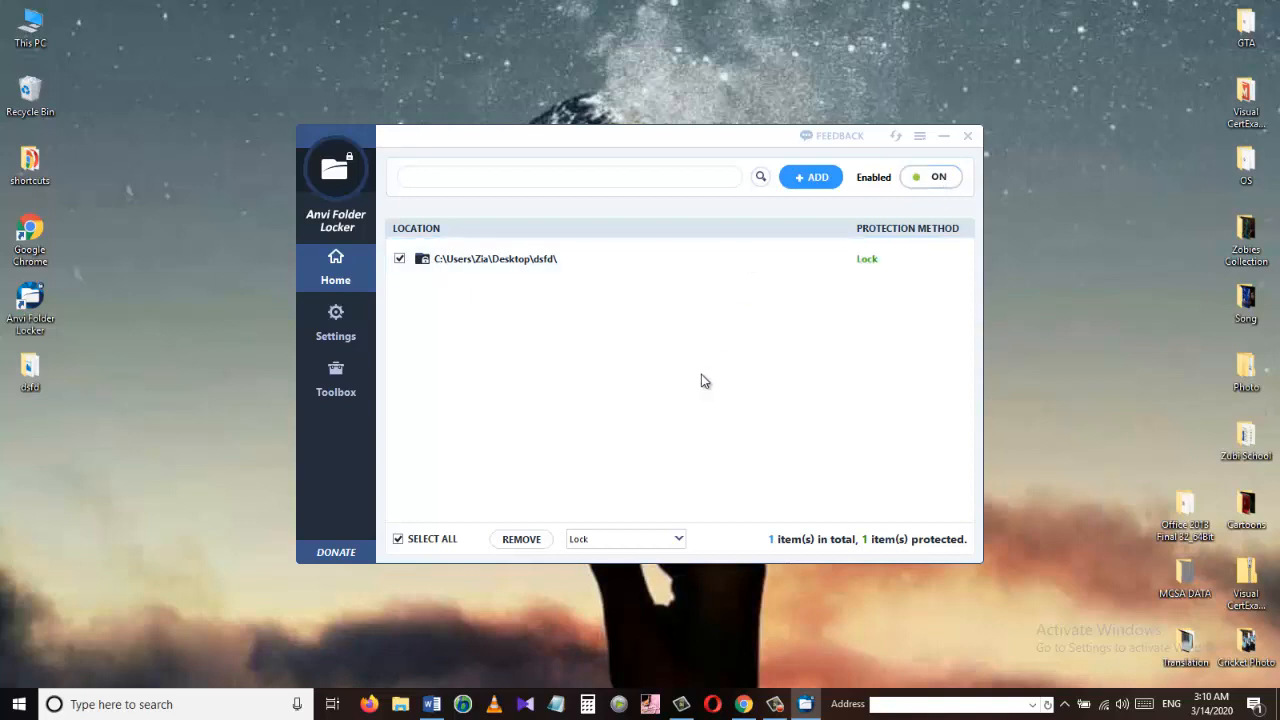
mouse_move(790, 503)
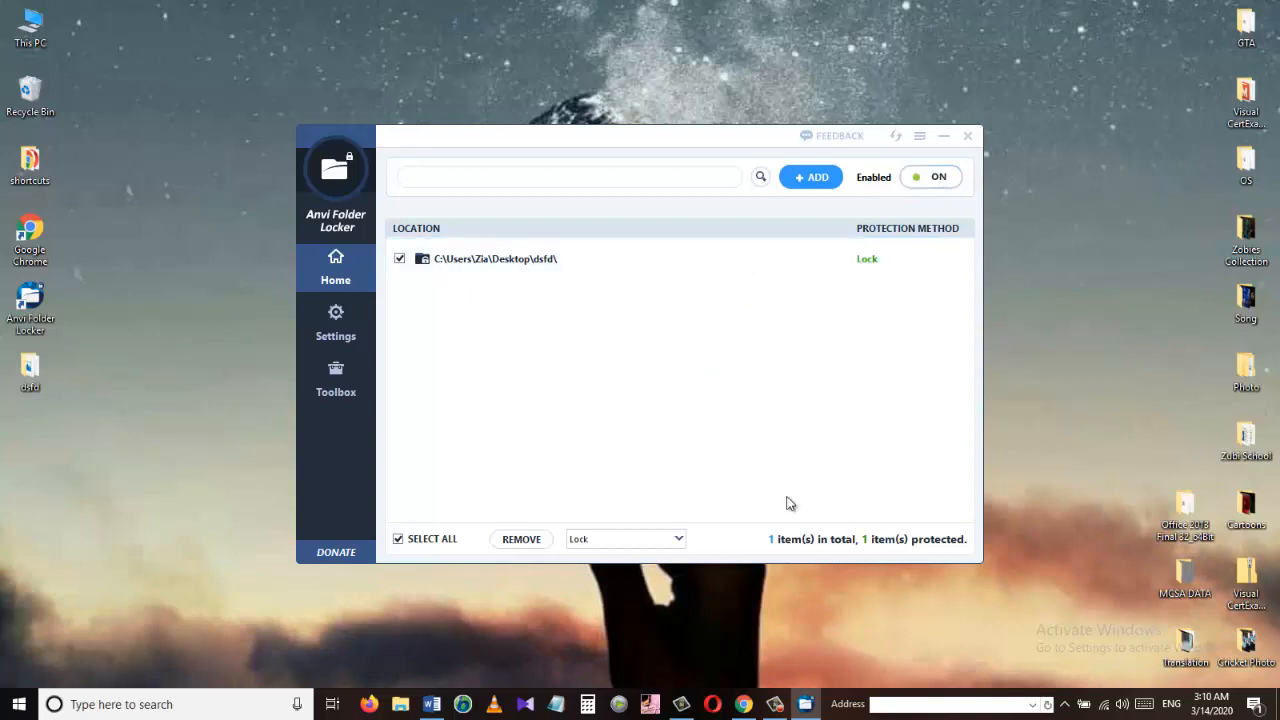
Step: Close Anvi Folder Locker, try opening dsfd, and dismiss the 'This file is locked' warning
click(967, 135)
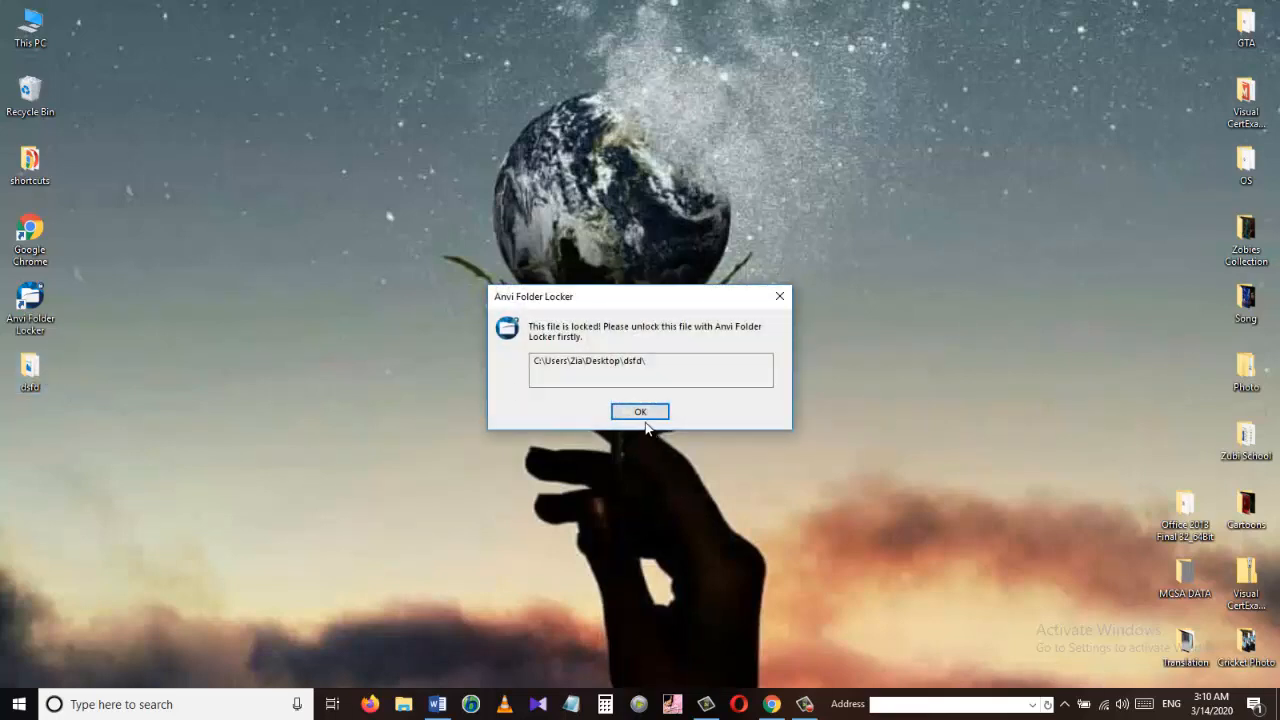
mouse_move(592, 349)
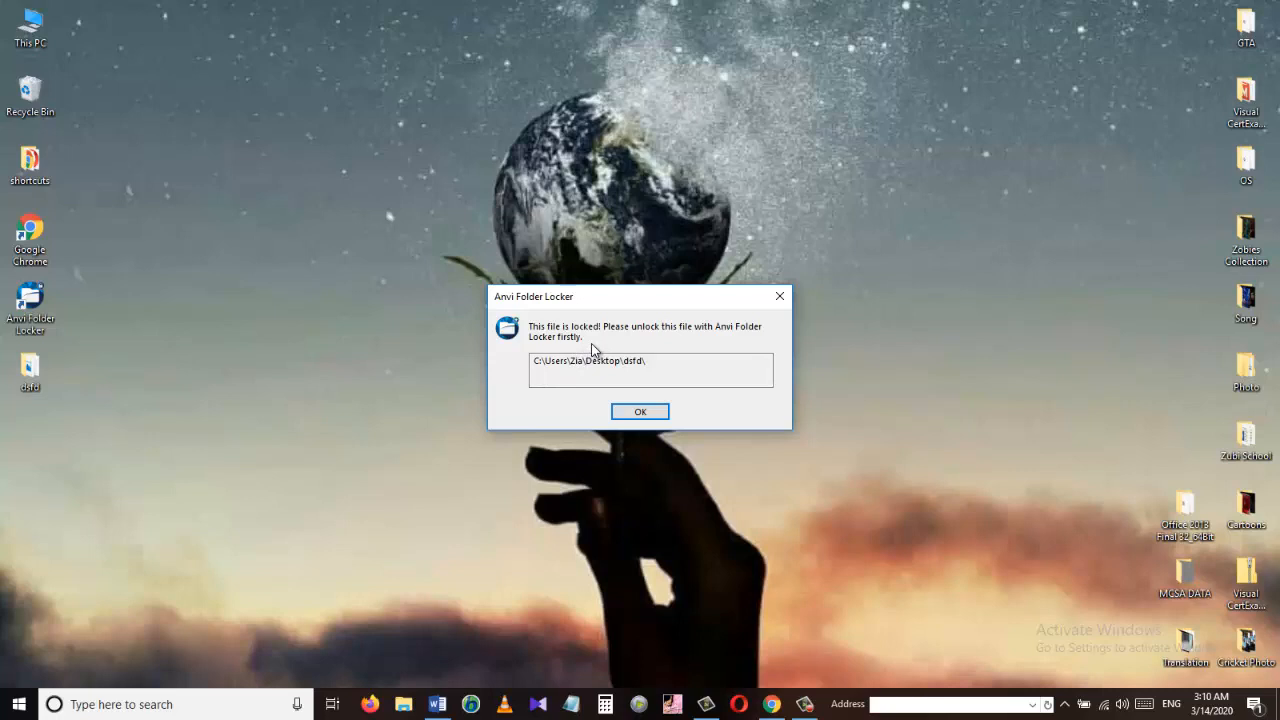
mouse_move(640, 347)
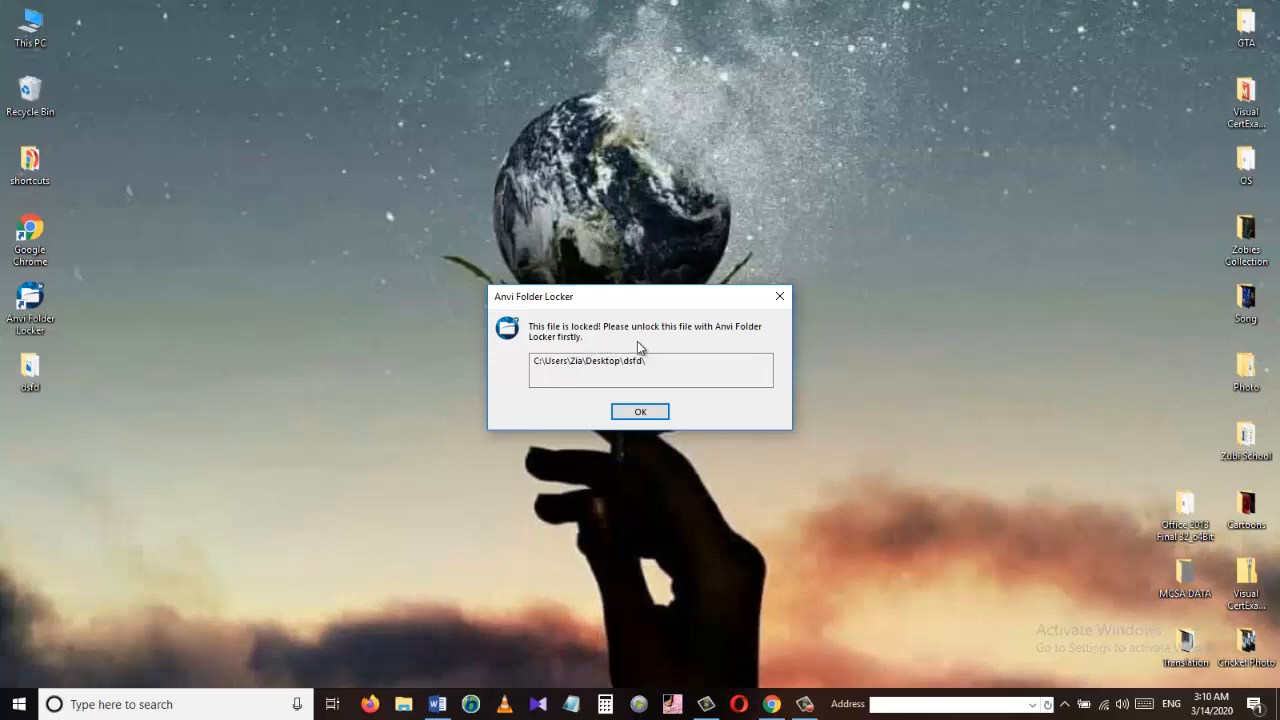
mouse_move(678, 348)
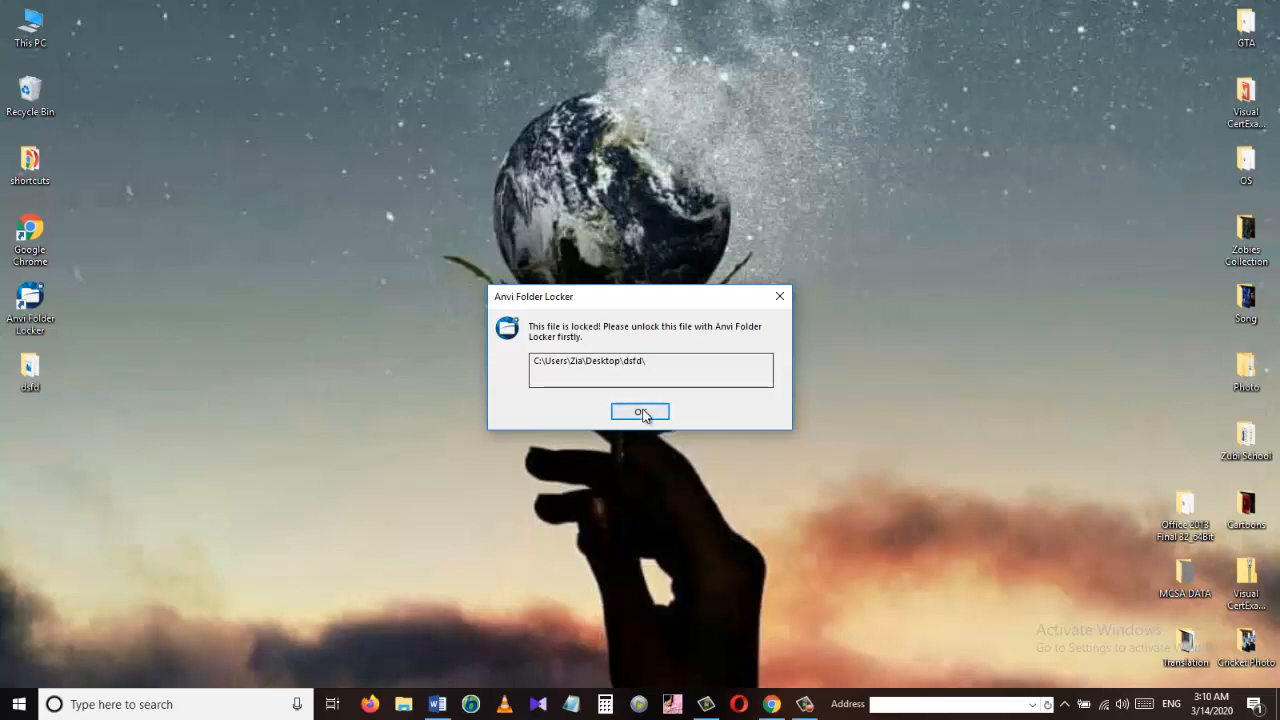
click(640, 412)
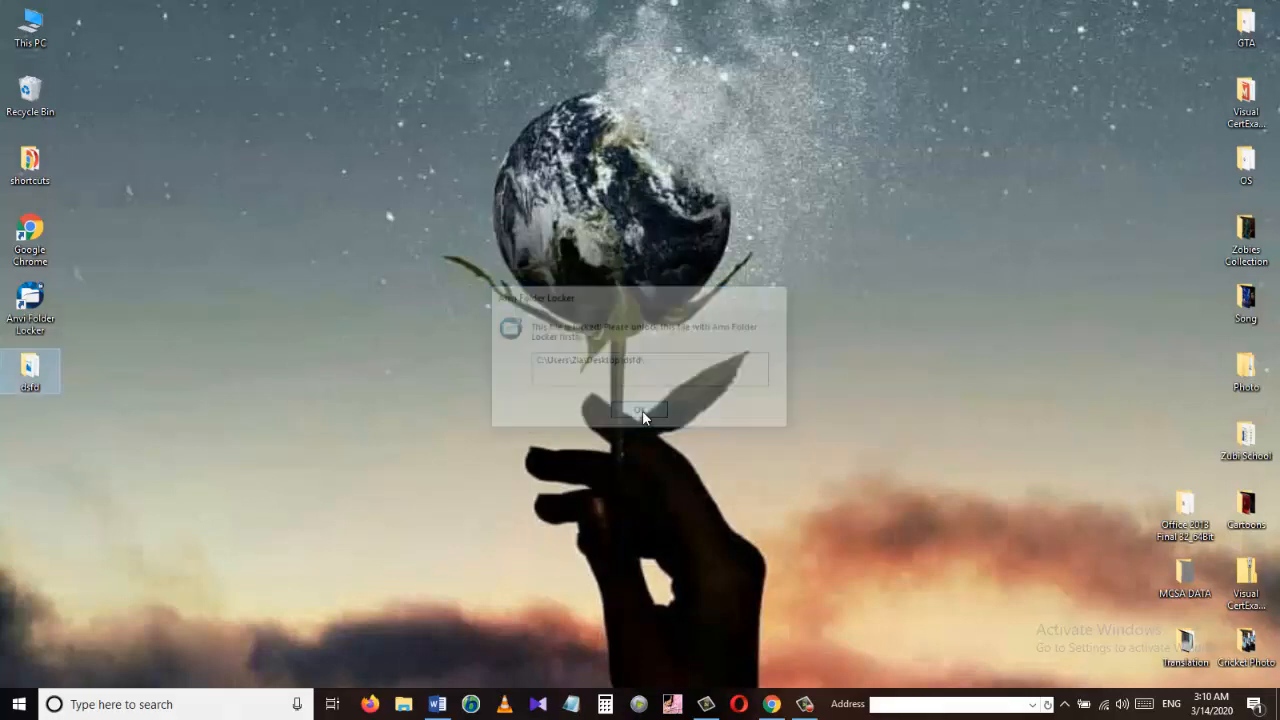
click(642, 409)
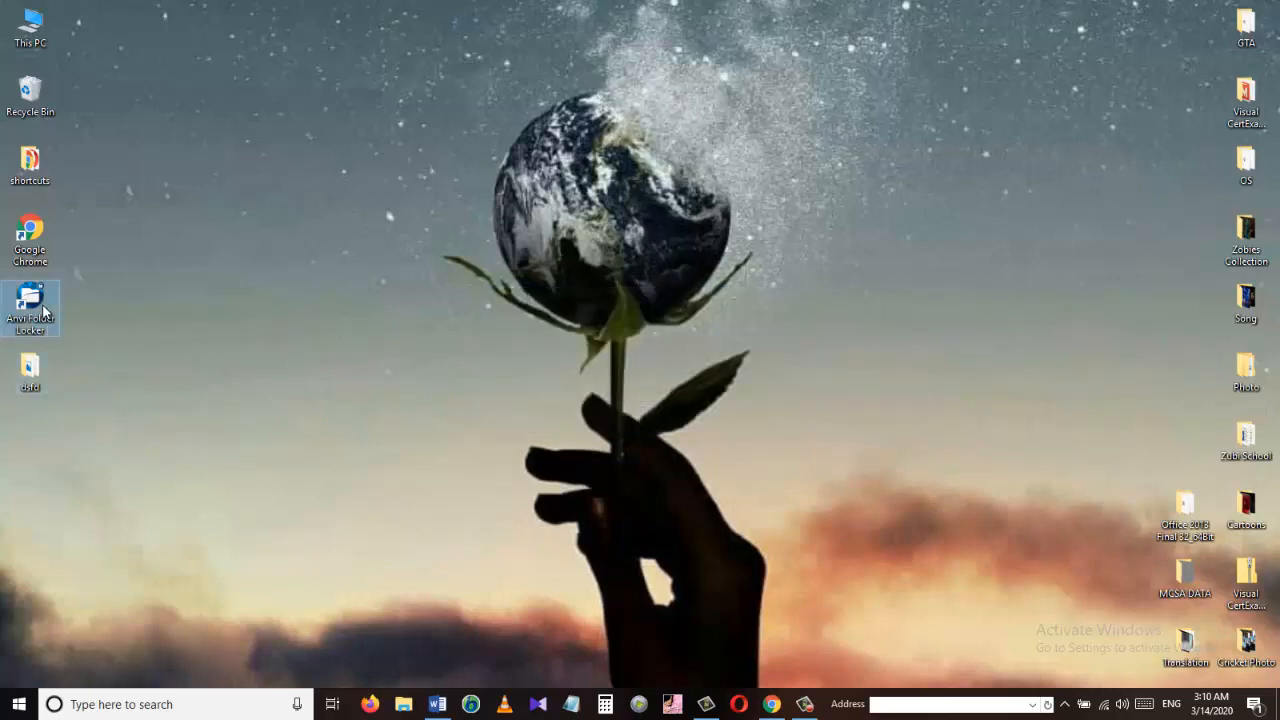
Step: Reopen Anvi Folder Locker with the master password and switch dsfd's protection to Unprotect
double_click(29, 303)
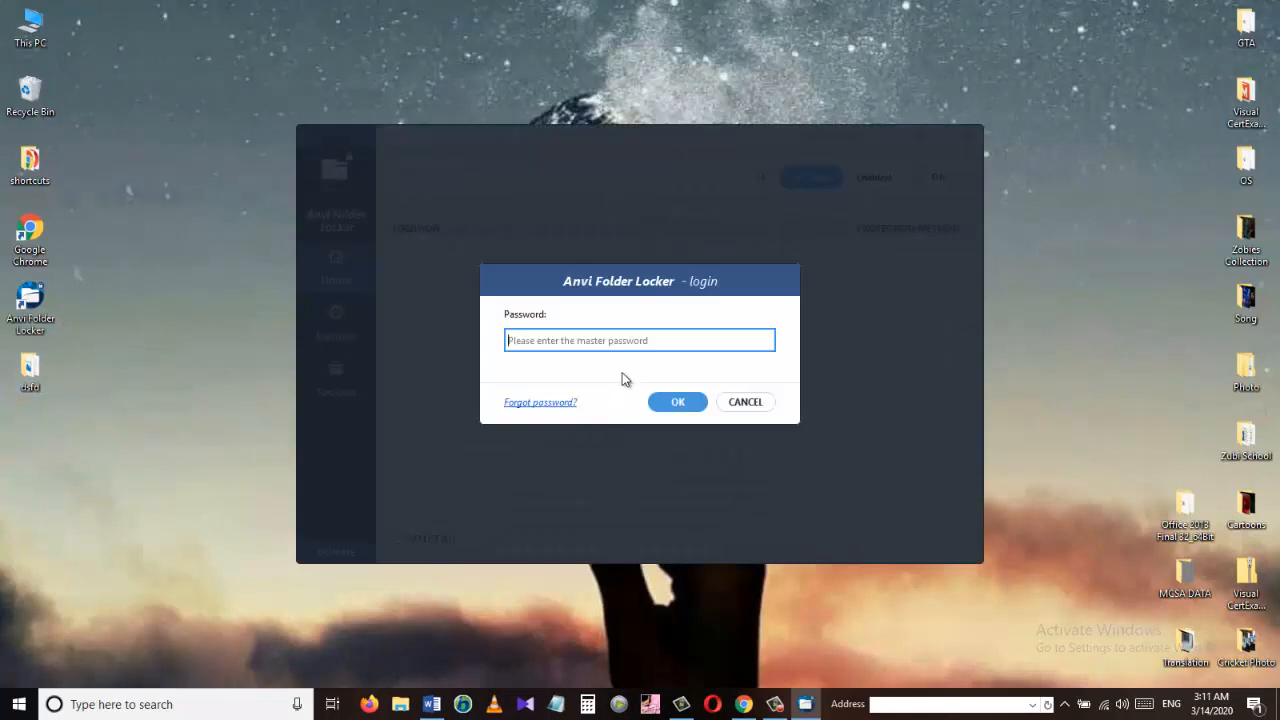
text(•)
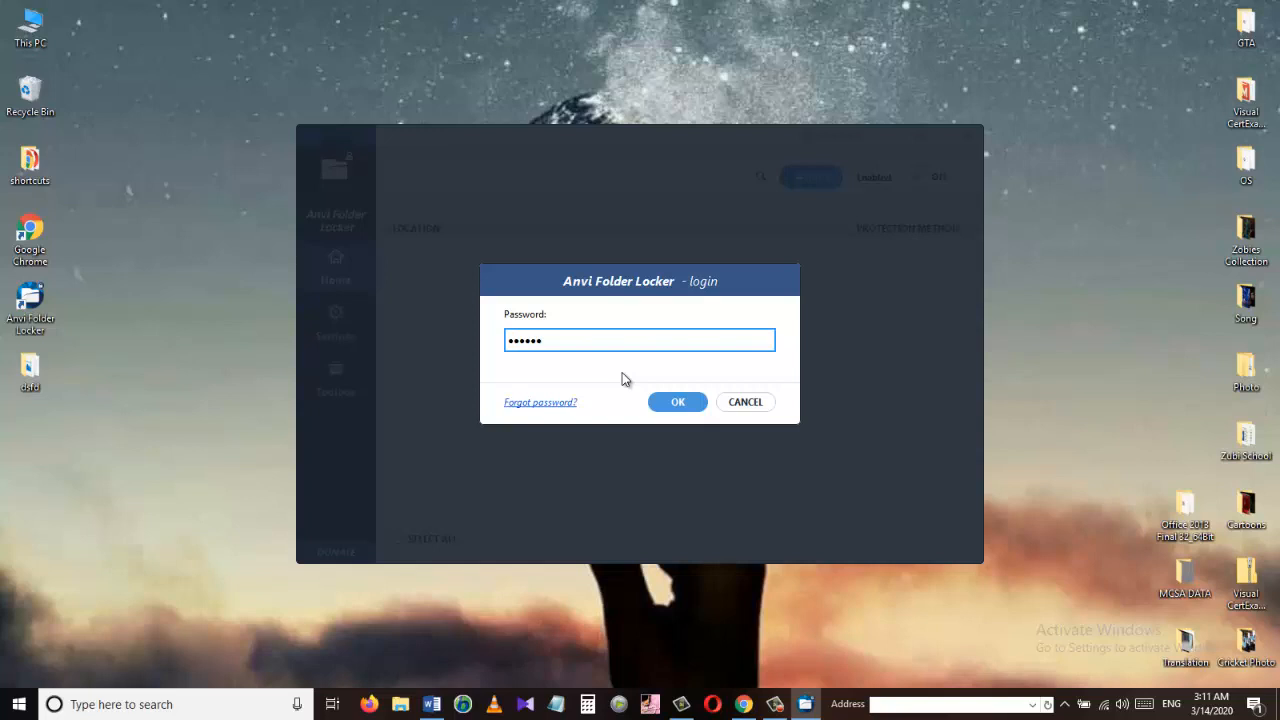
click(678, 401)
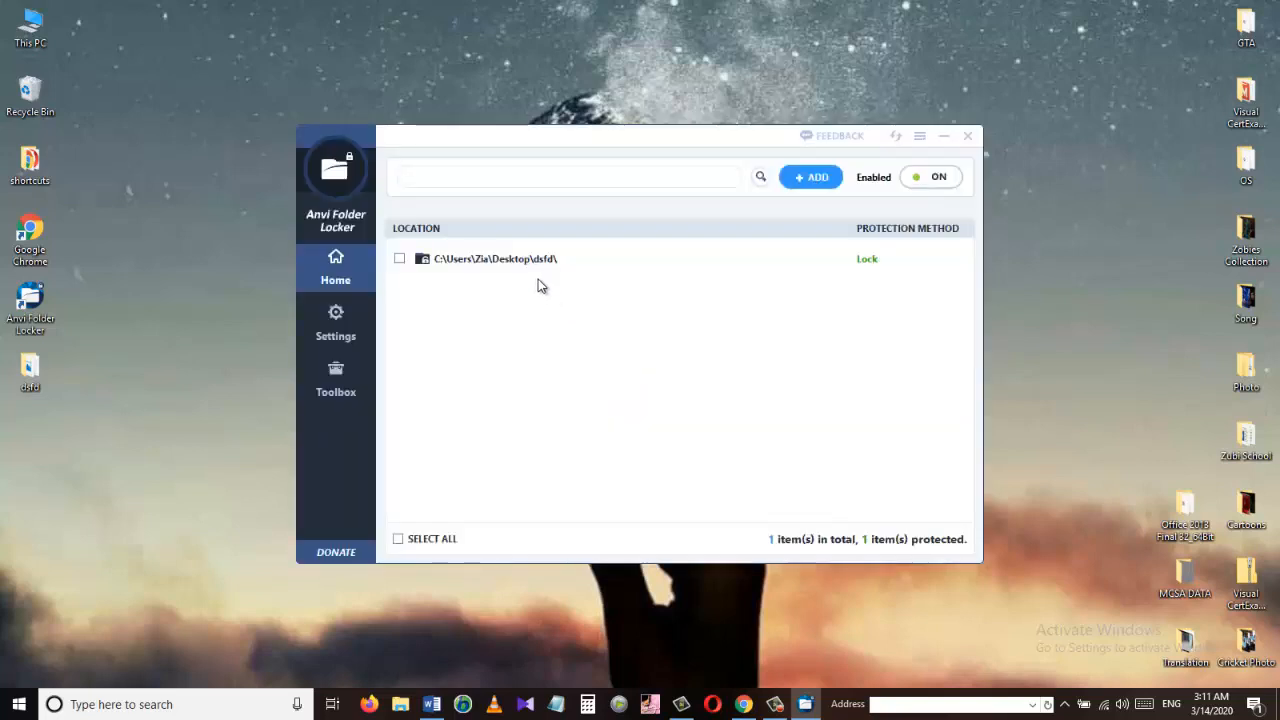
click(907, 258)
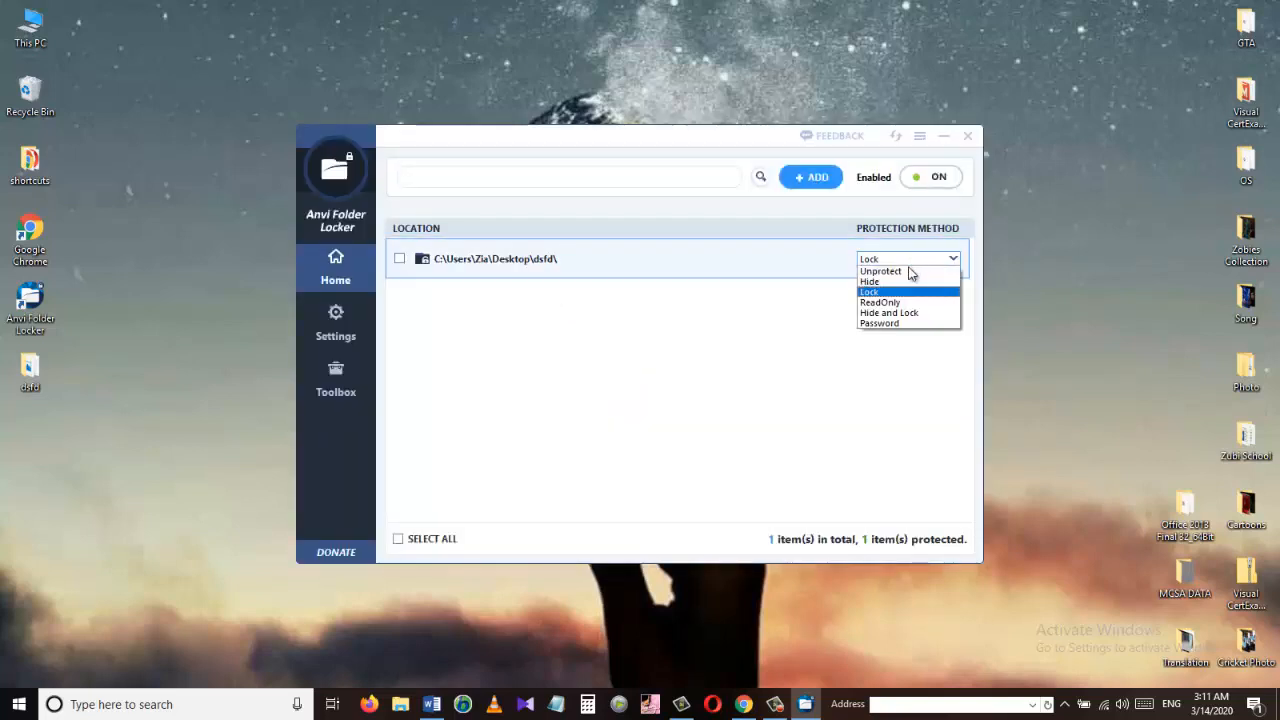
mouse_move(909, 312)
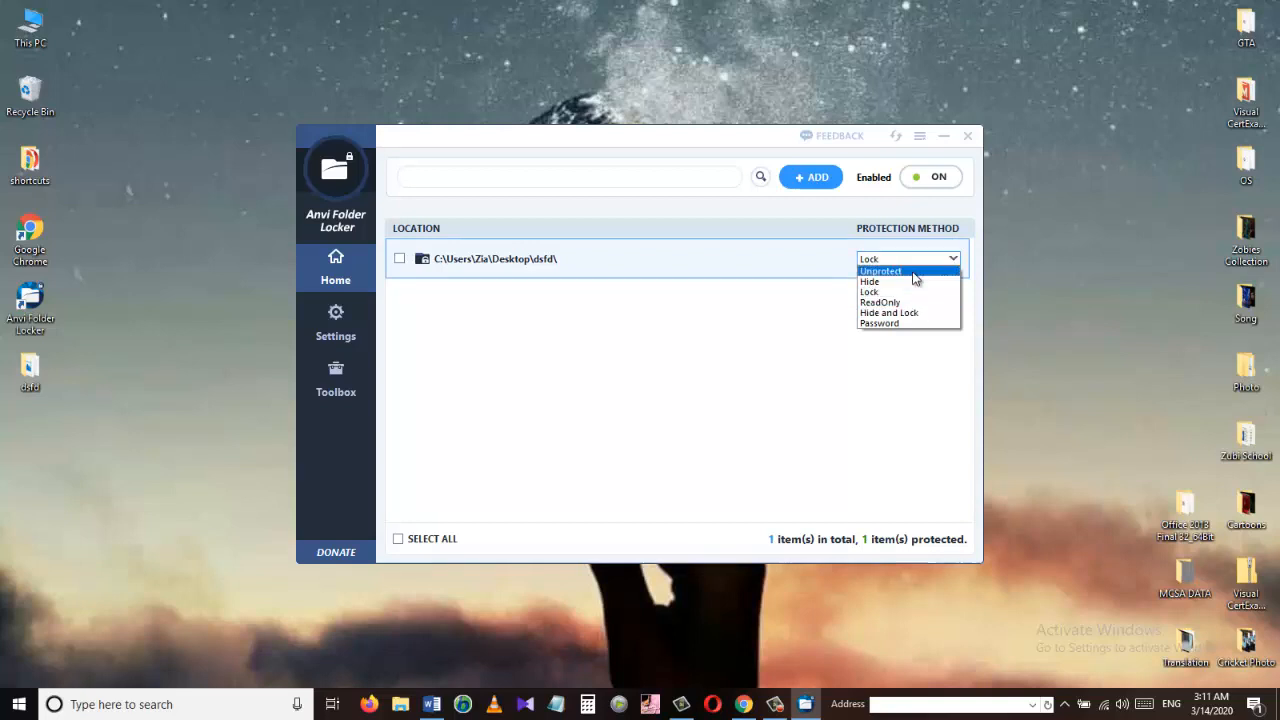
click(881, 270)
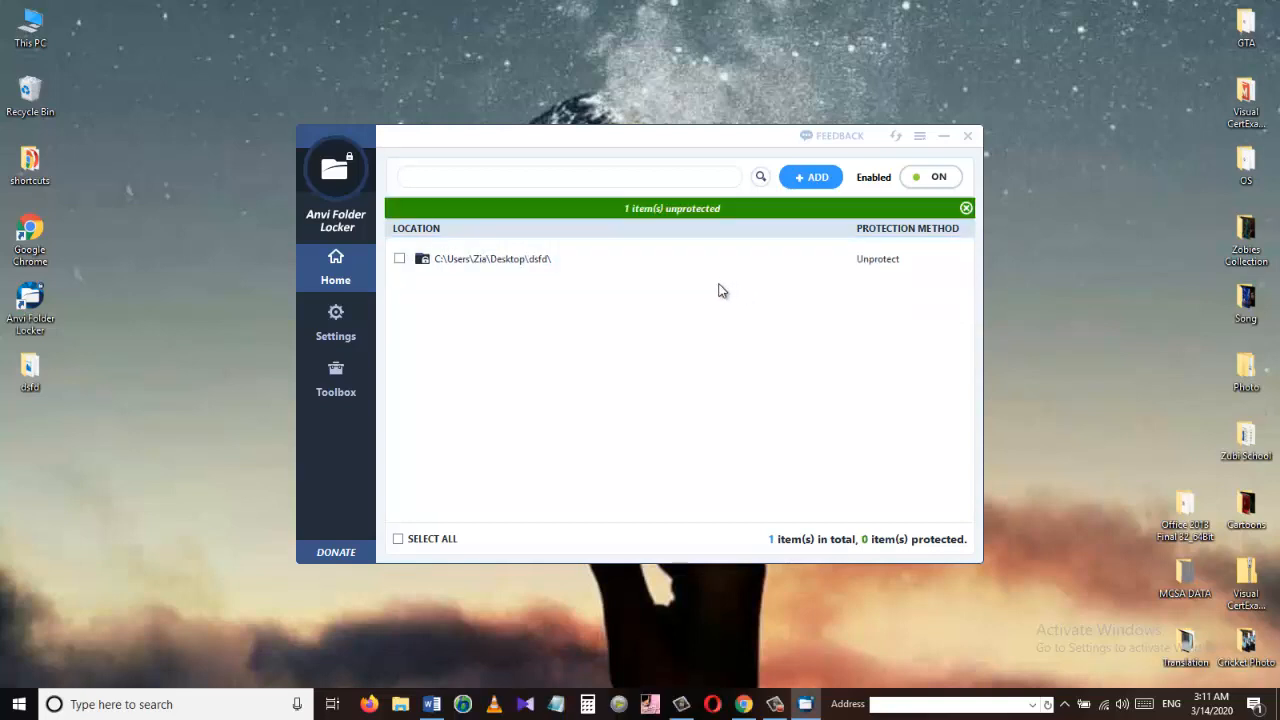